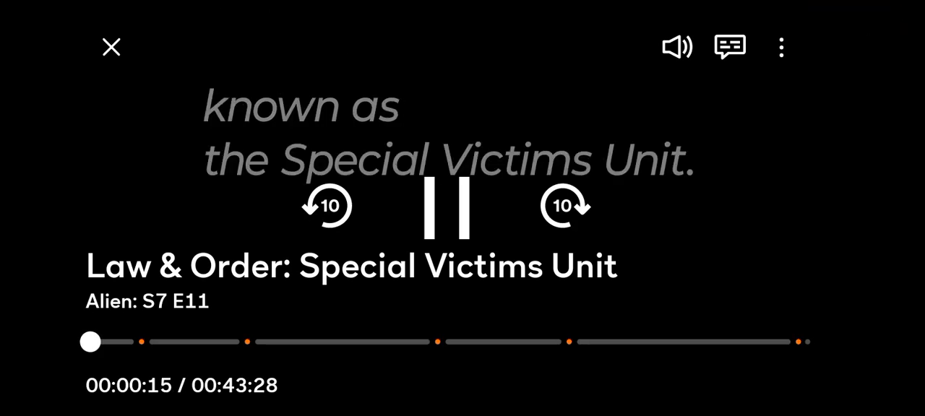
Hide the playback controls so the SVU Season 7 Episode 11 plays unobstructed.
left_click(448, 208)
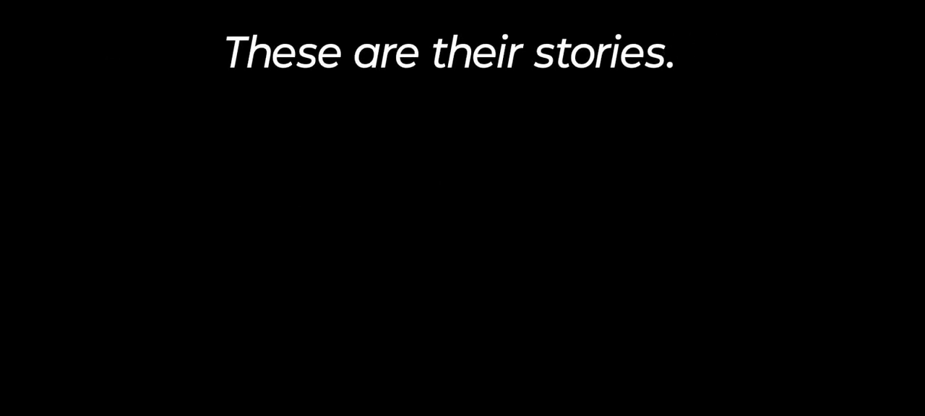